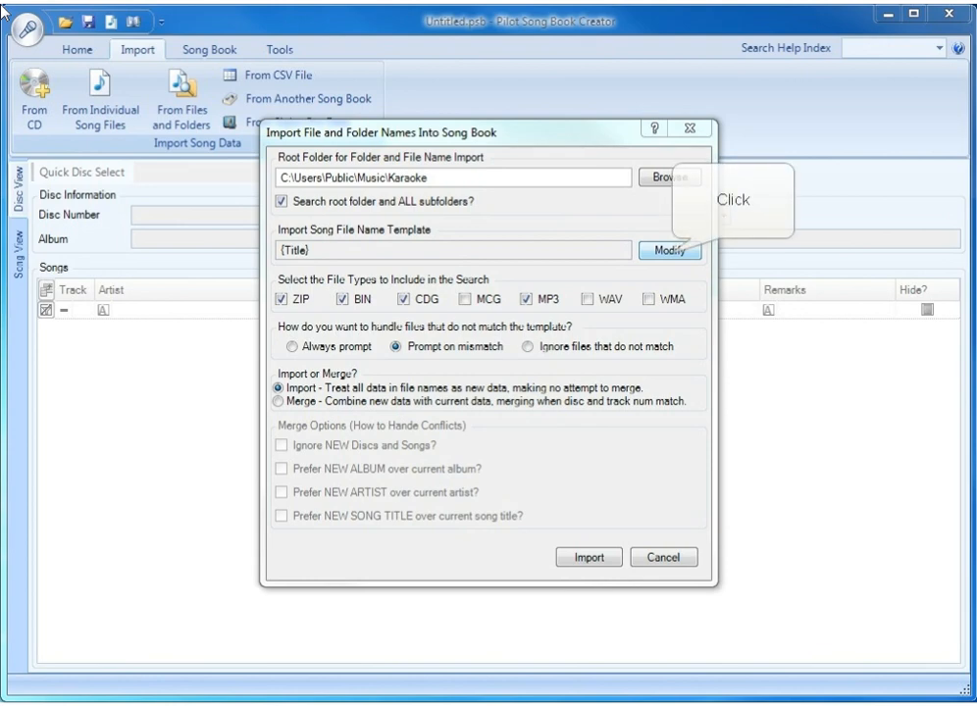
- Bring up the editor for the import song file name template via Modify
click(671, 249)
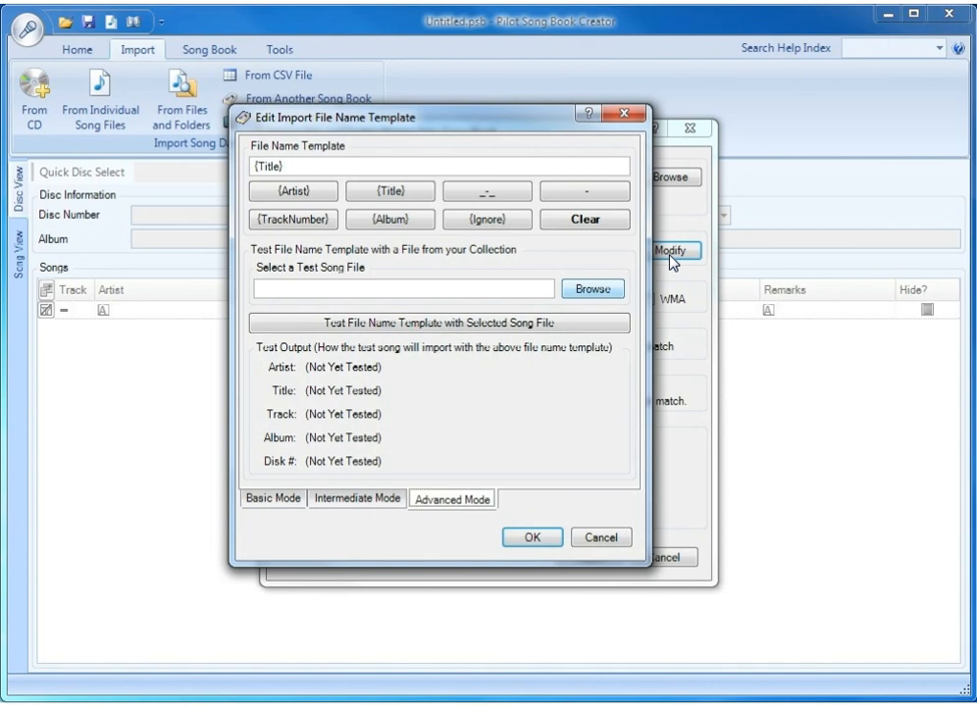
mouse_move(593, 289)
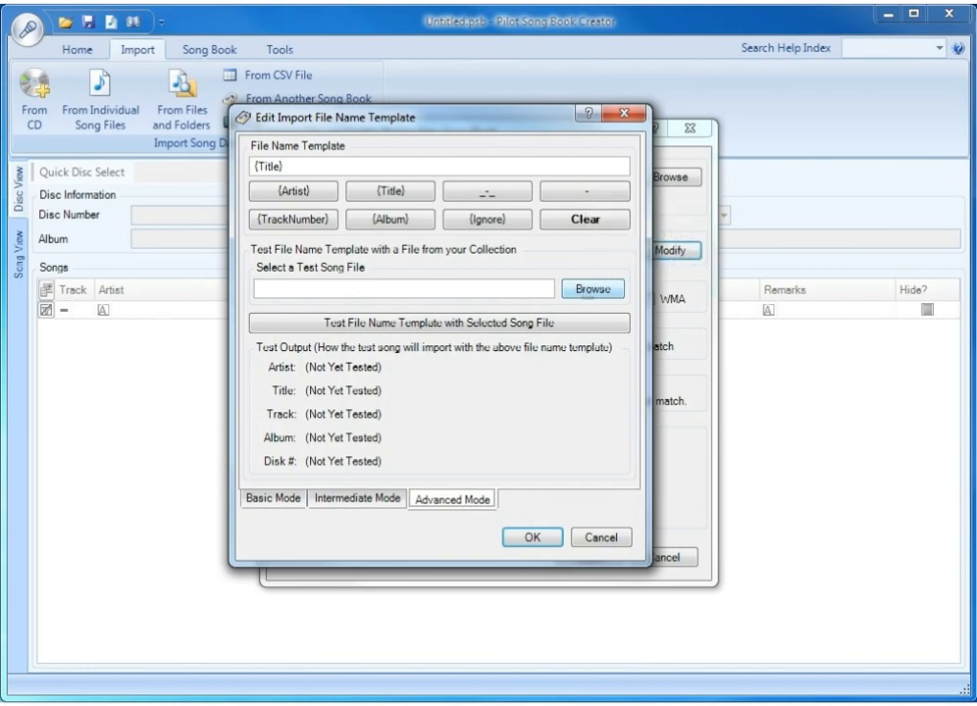
- Pick the Presley song file from folder 01 and test the title-only template against it
click(593, 289)
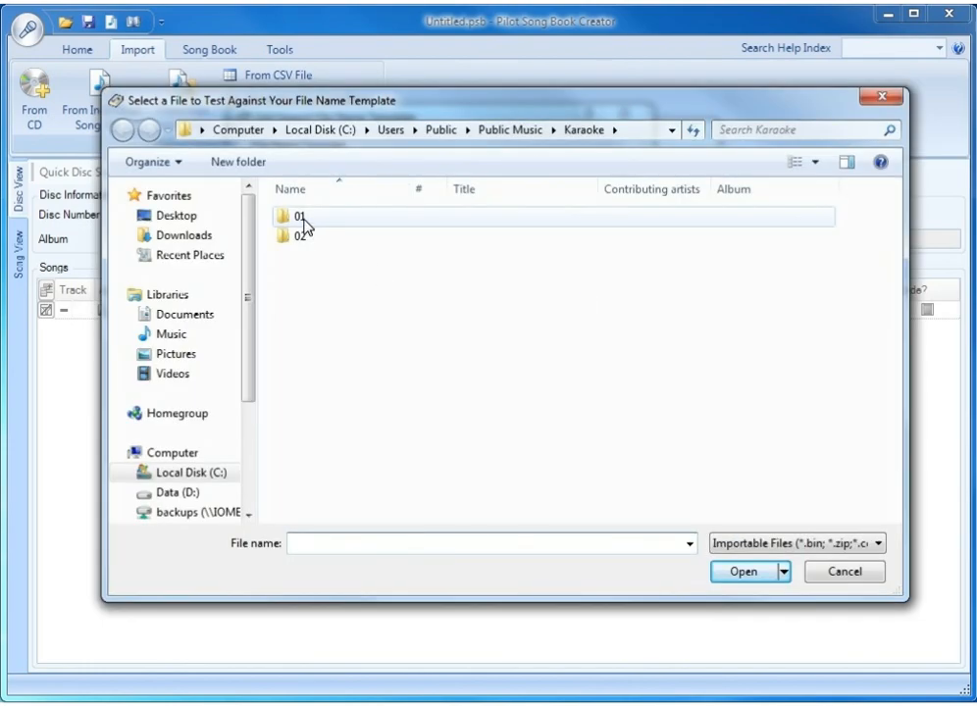
double_click(302, 216)
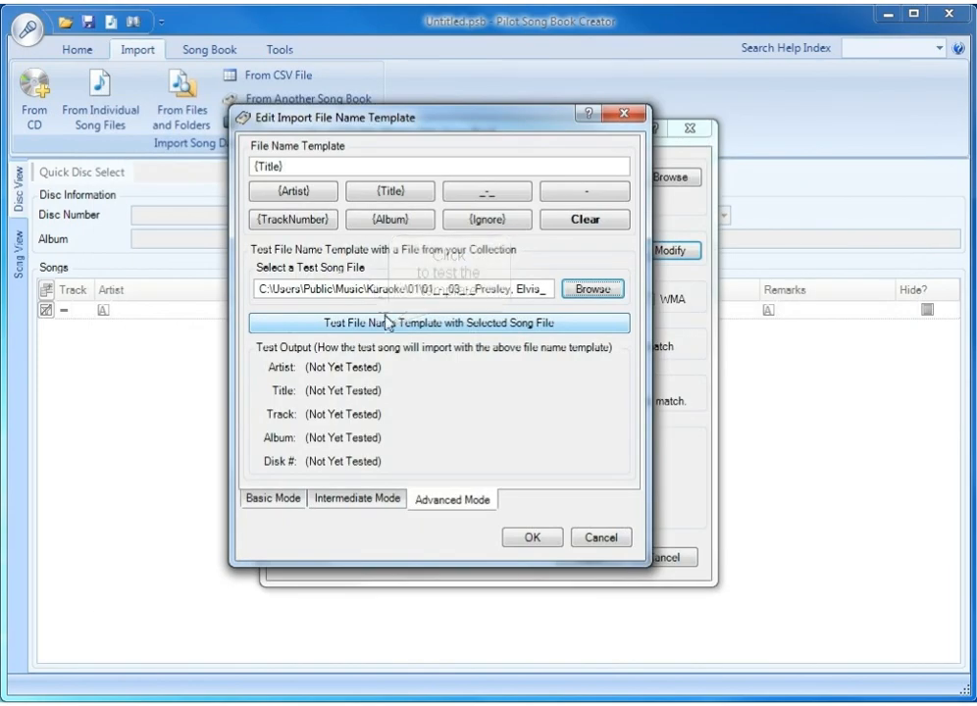
click(439, 322)
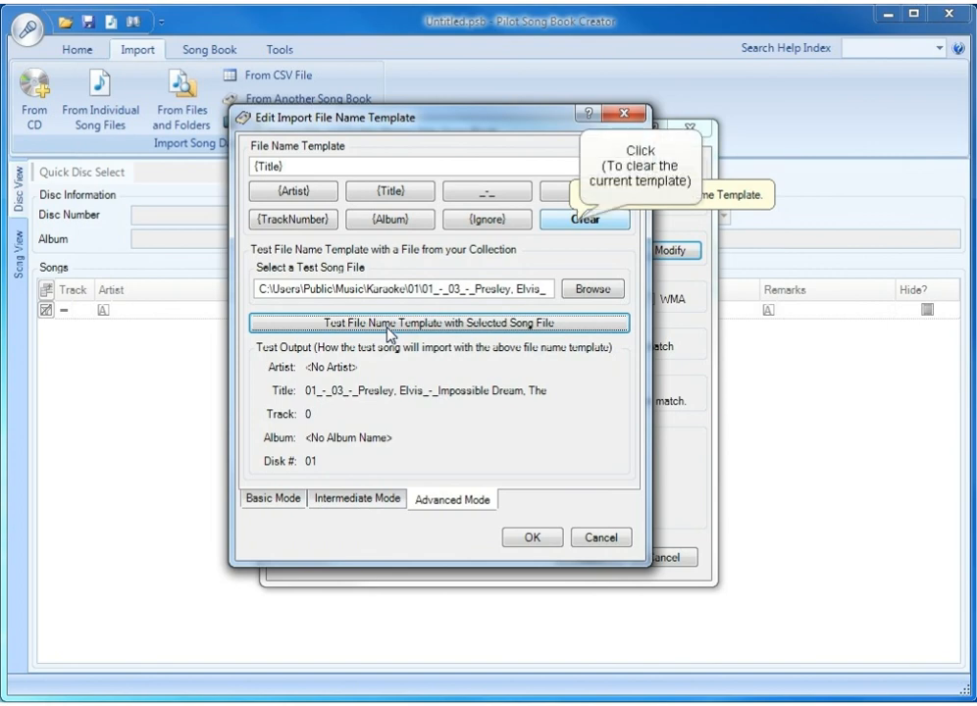
- Clear the template, rebuild it starting with {Album}, and retest it on the Presley file
click(585, 220)
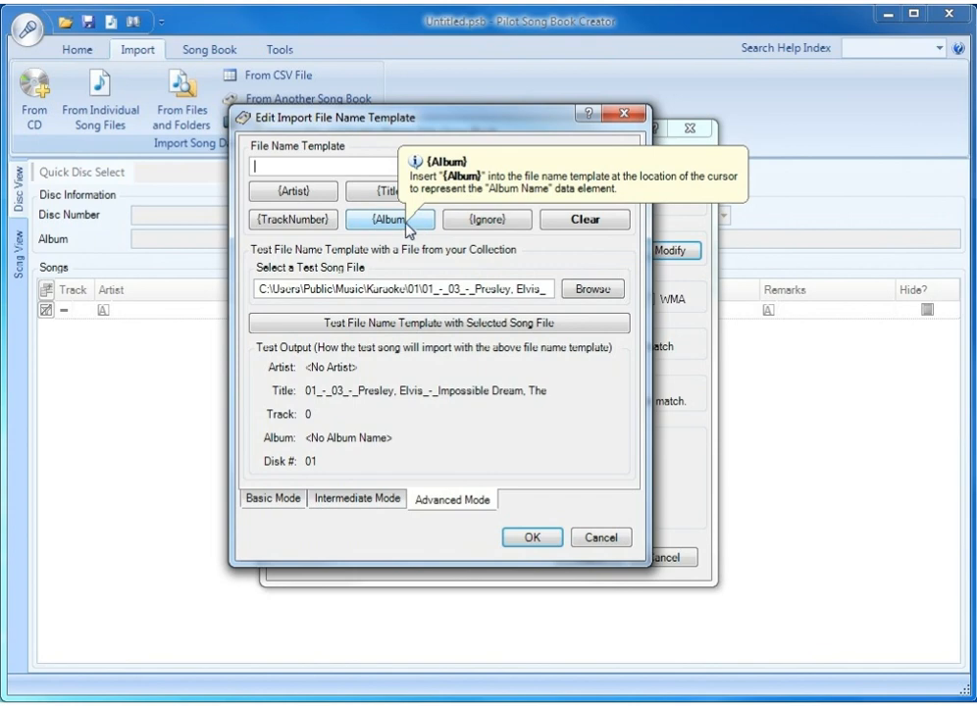
click(389, 220)
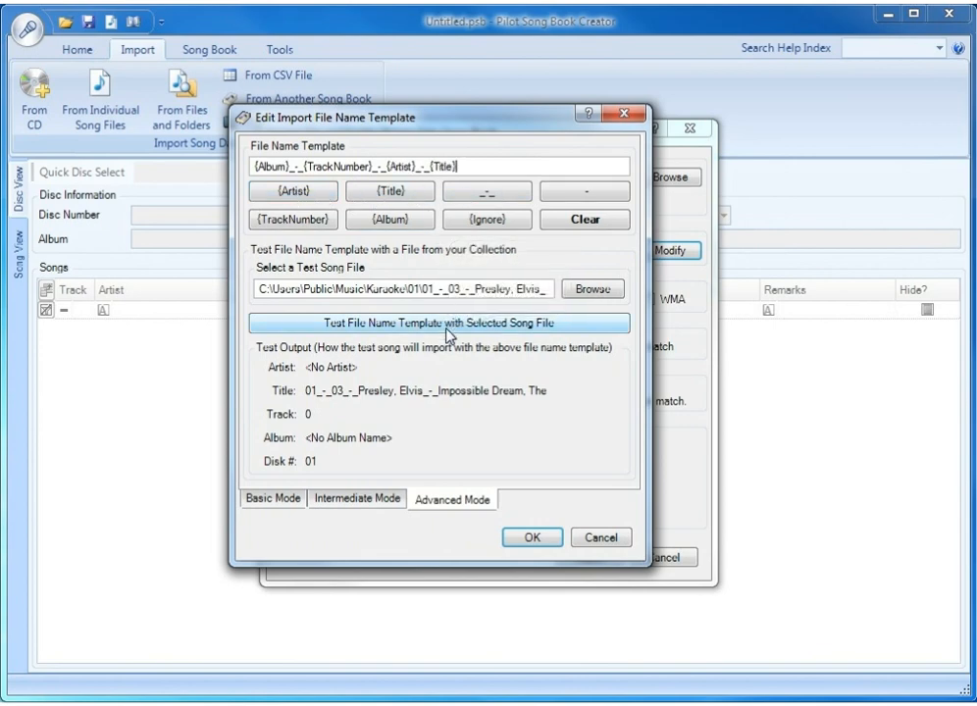
click(444, 322)
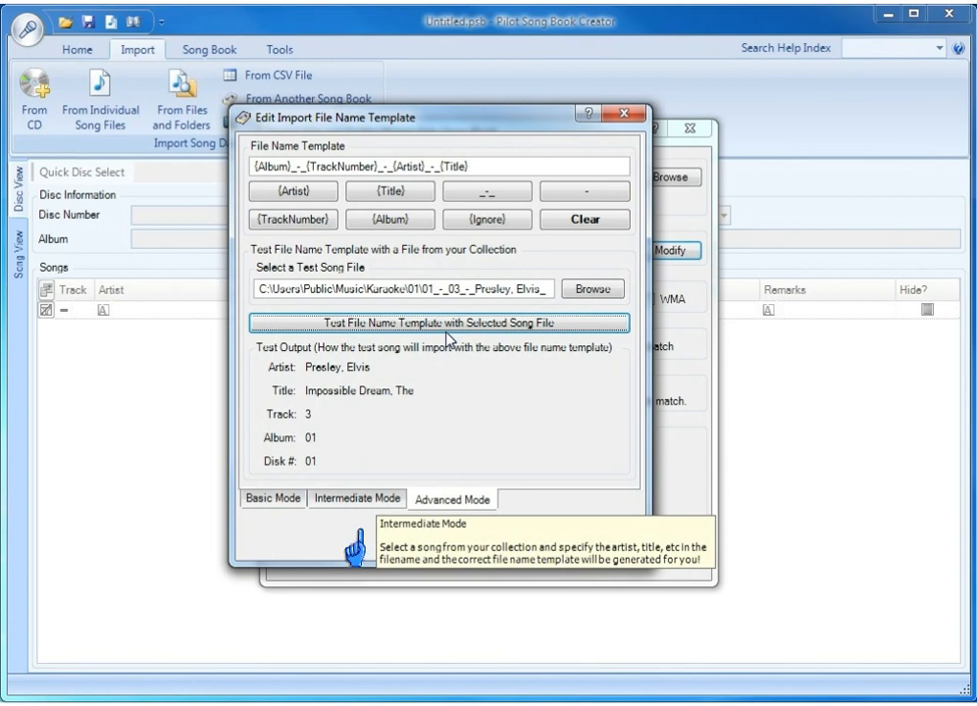
mouse_move(357, 550)
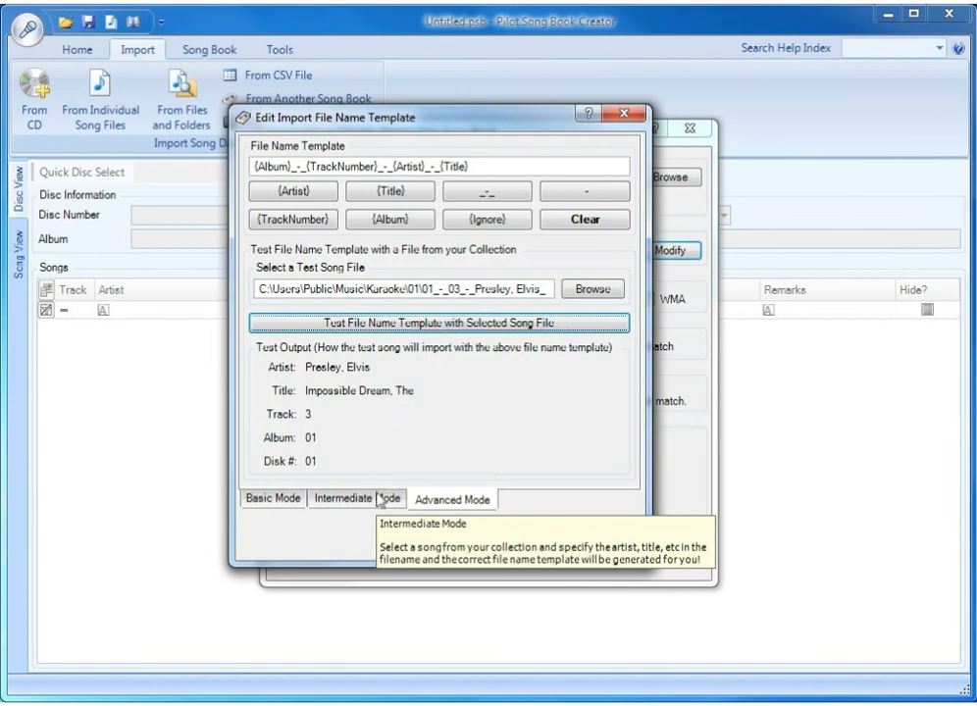
- In the intermediate builder, mark the album as present and set the leading 01 as ignored data
click(357, 498)
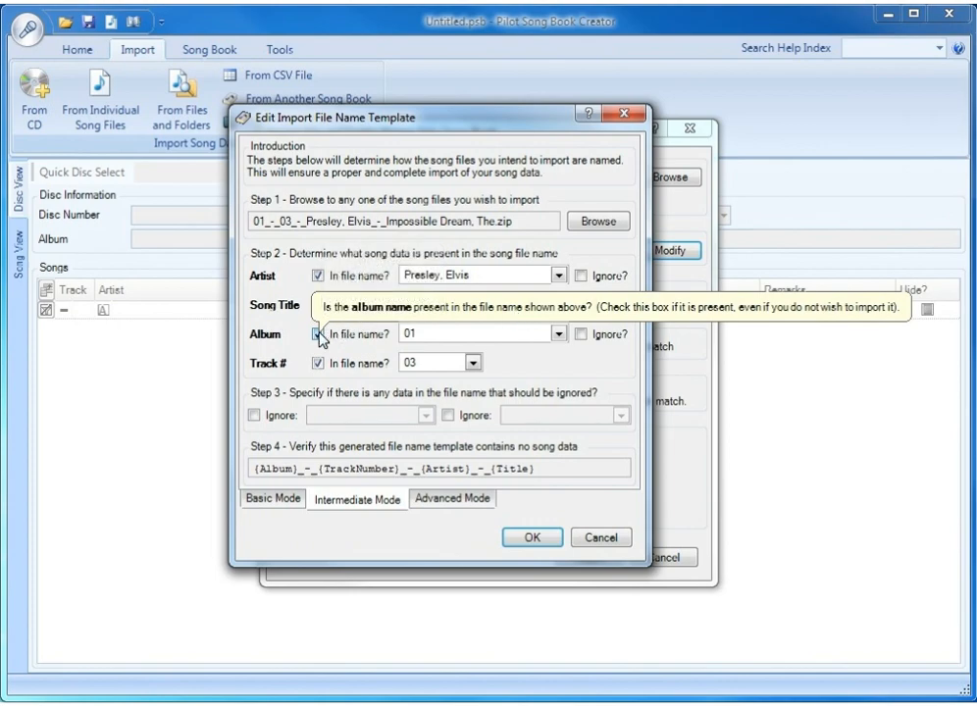
click(326, 334)
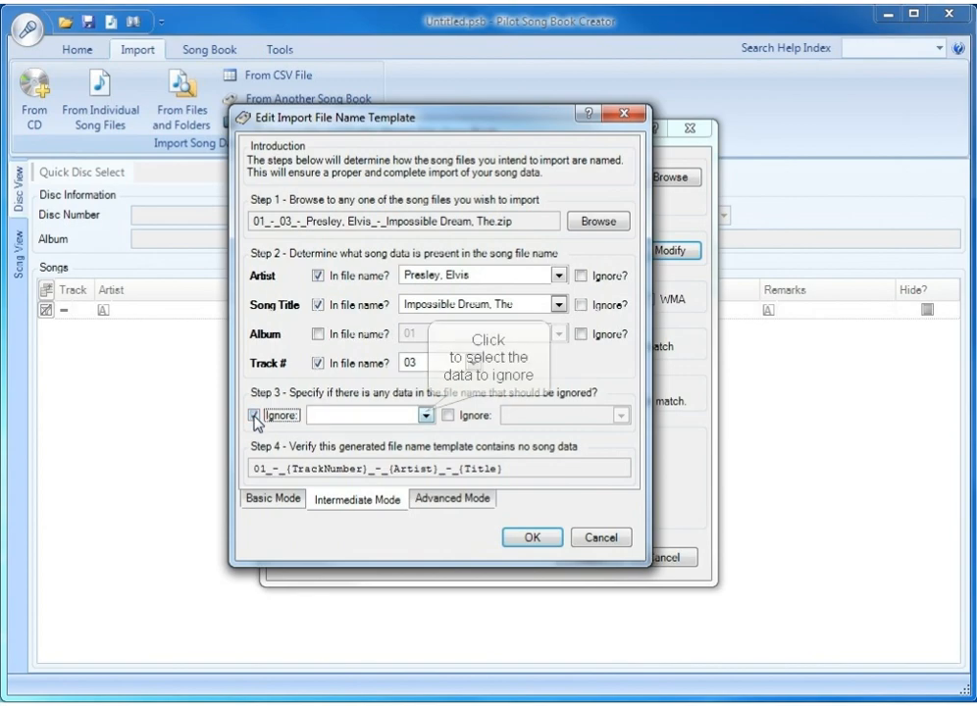
click(396, 414)
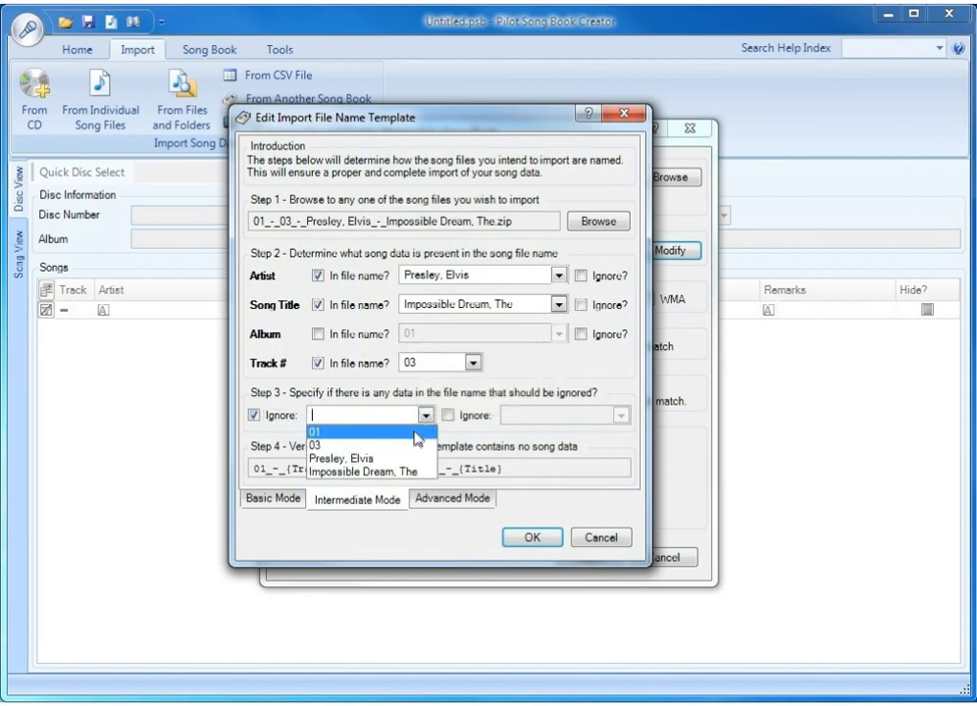
click(330, 432)
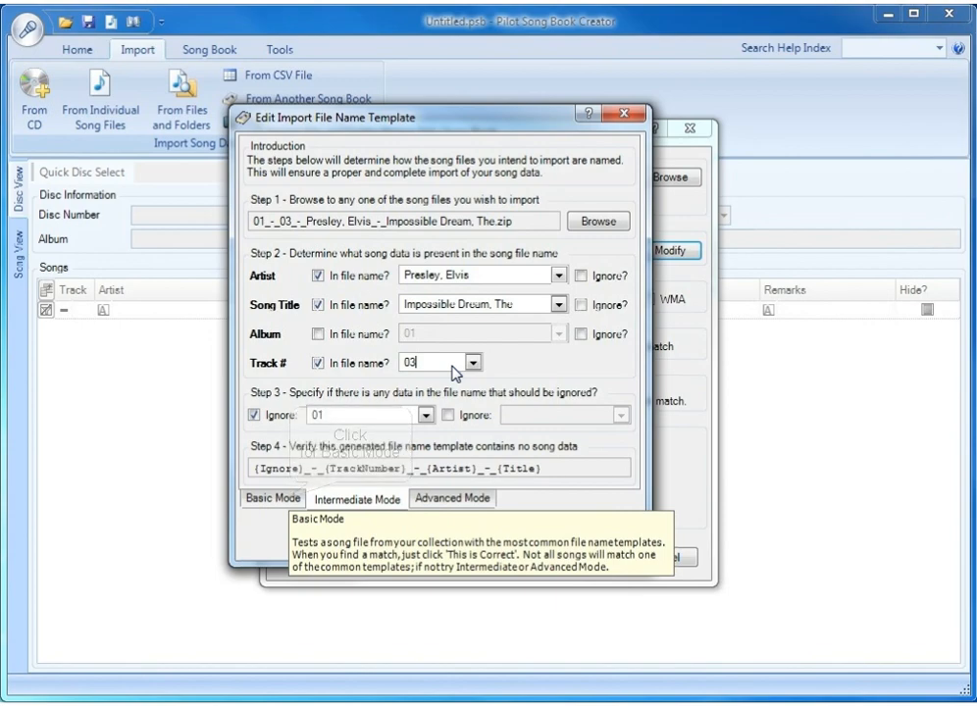
- In Basic Mode, try the next common template on the Elvis sample, extracting no artist and track 0
click(271, 498)
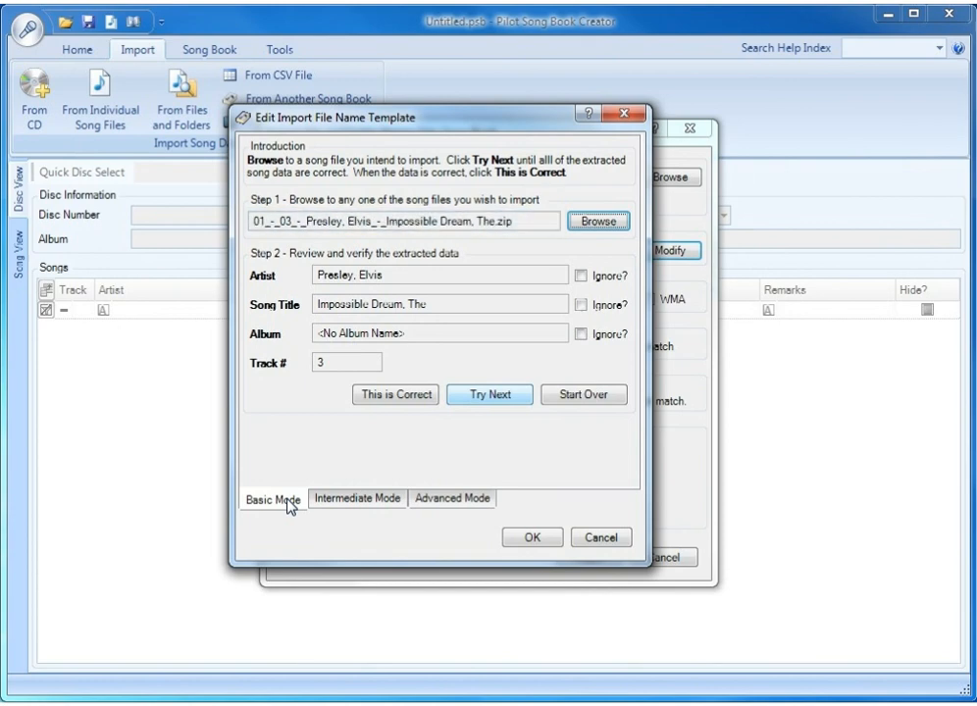
click(440, 334)
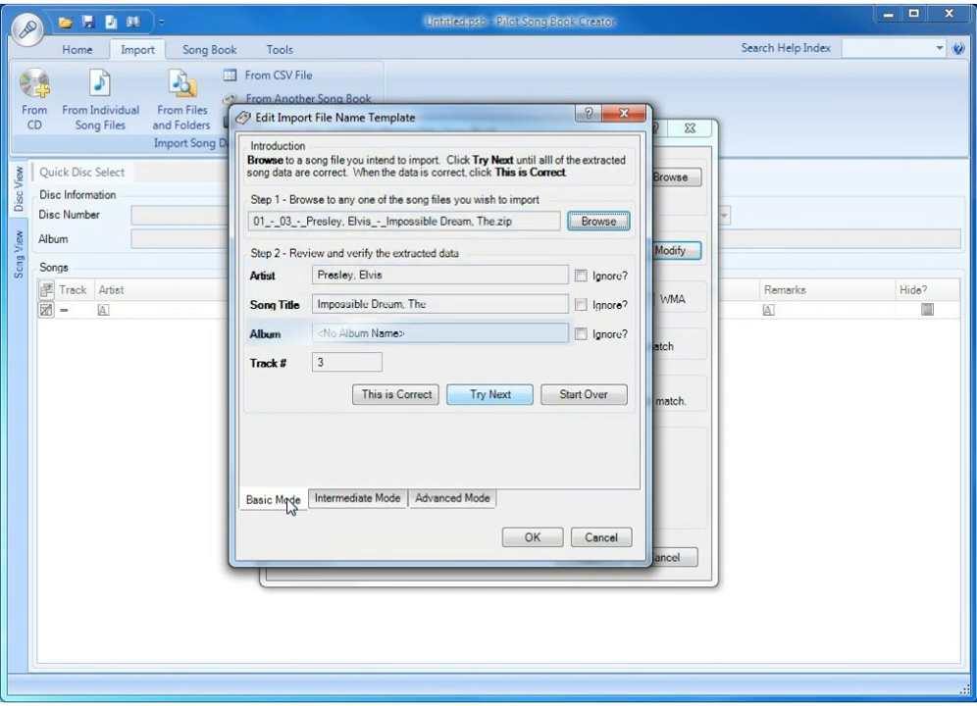
click(439, 334)
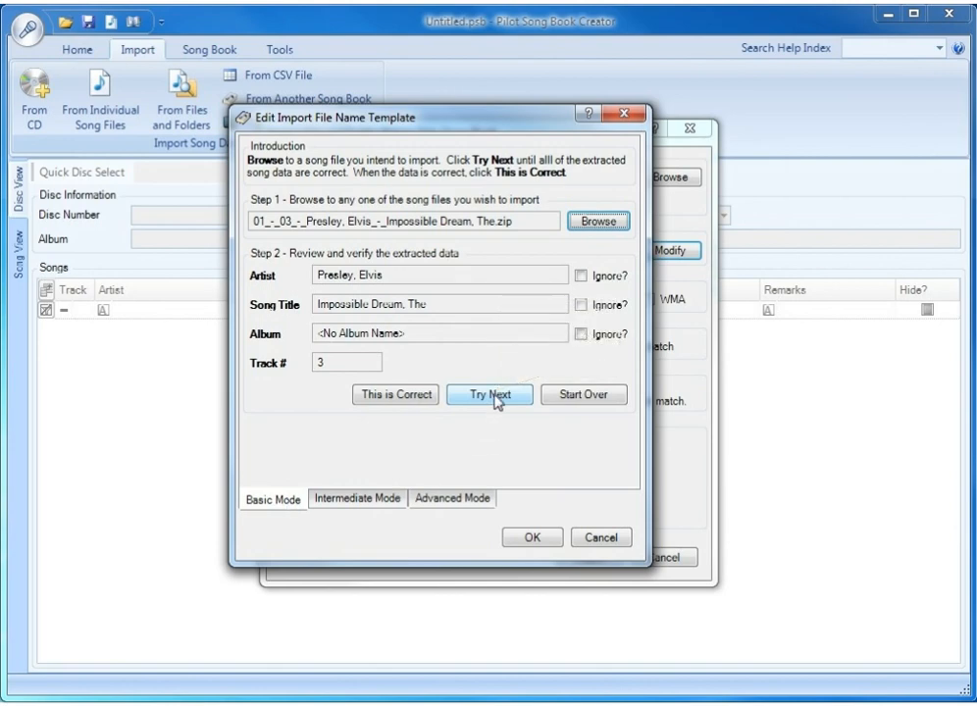
click(488, 395)
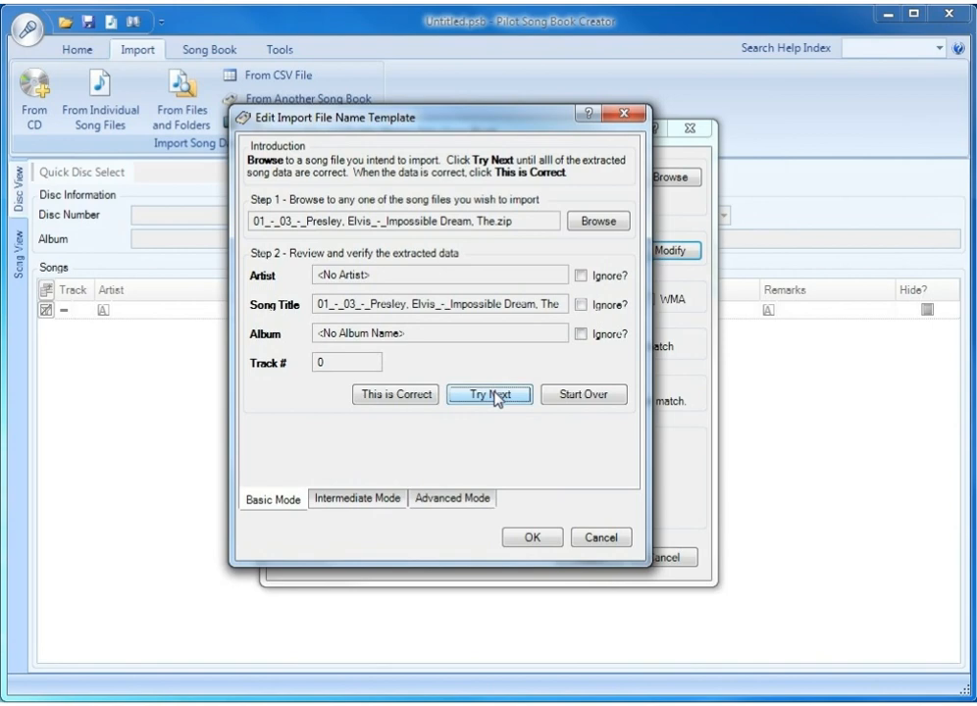
mouse_move(489, 394)
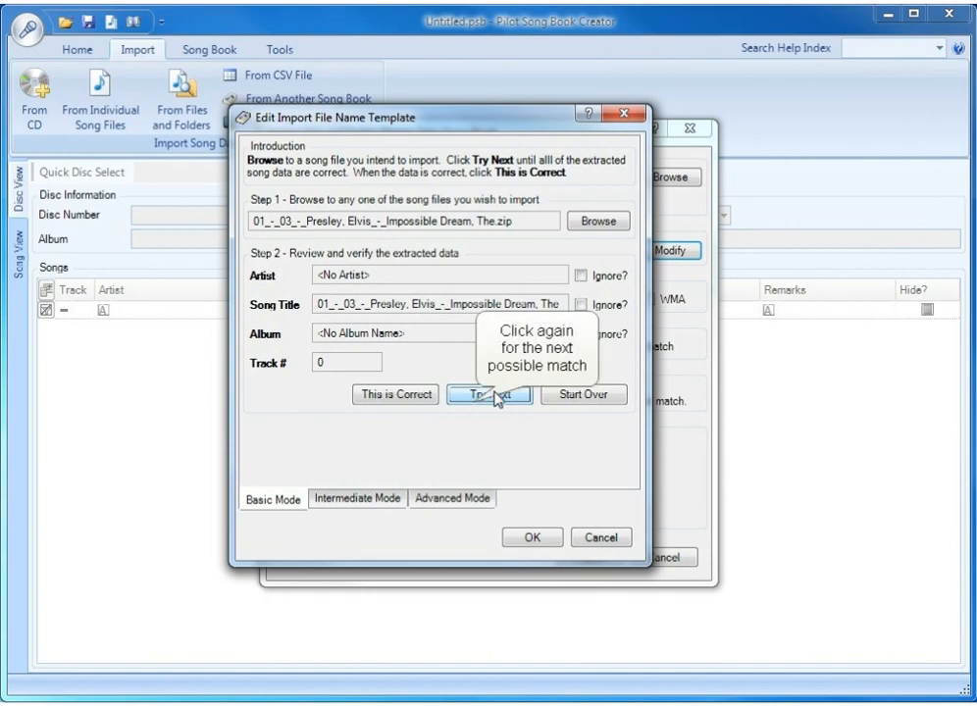
- Try further templates until the all-templates-tried notice appears, then dismiss it
click(489, 394)
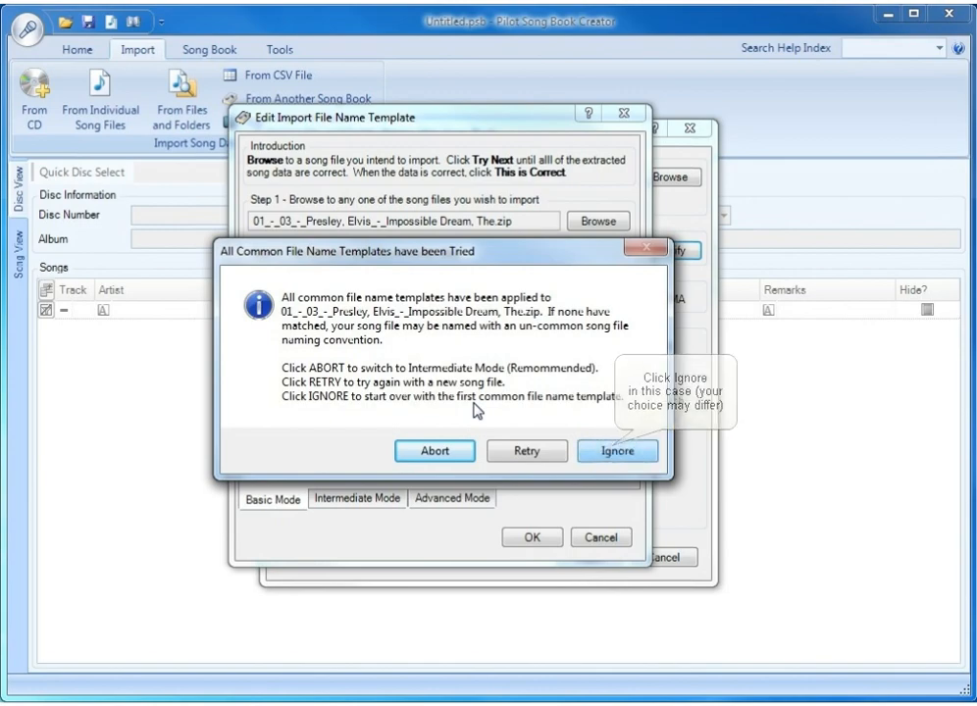
click(616, 449)
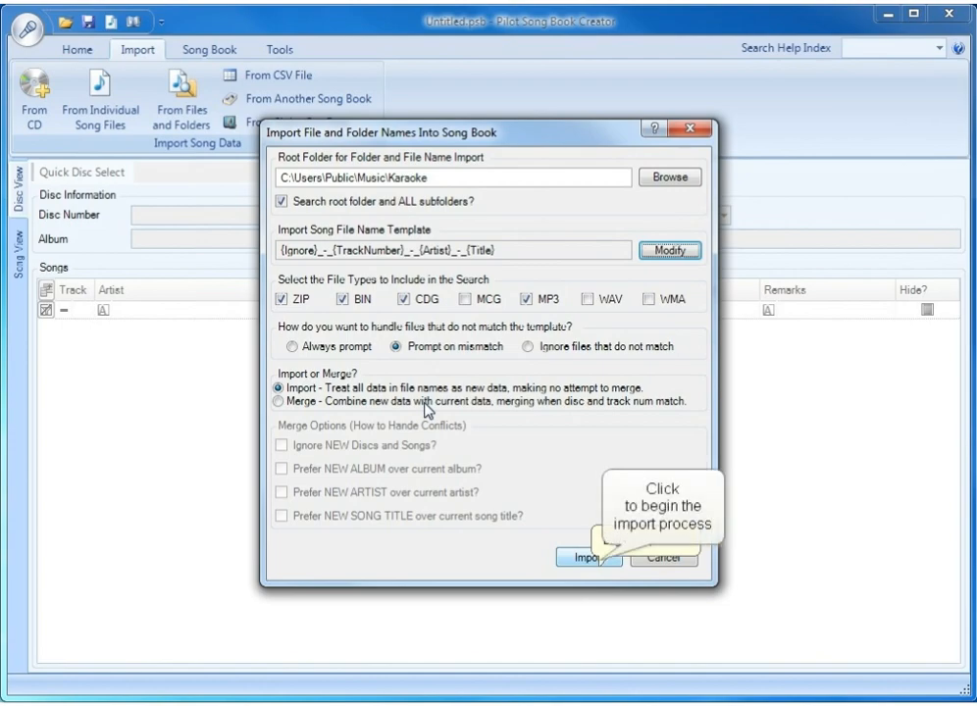
- Import the karaoke folder so the song list fills with tracks like Return To Sender
click(589, 557)
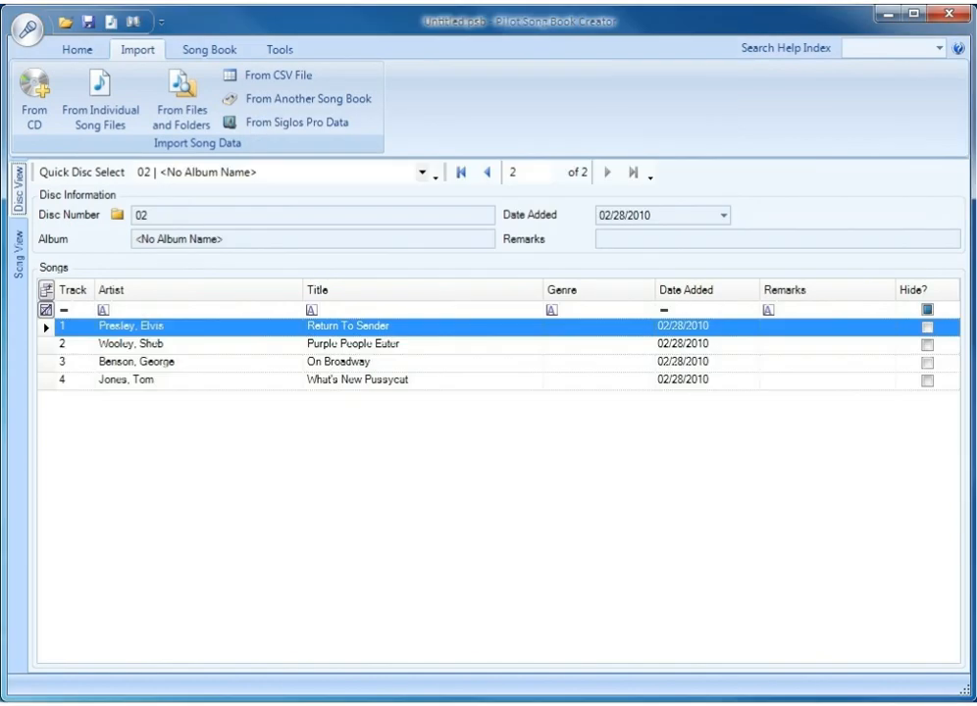